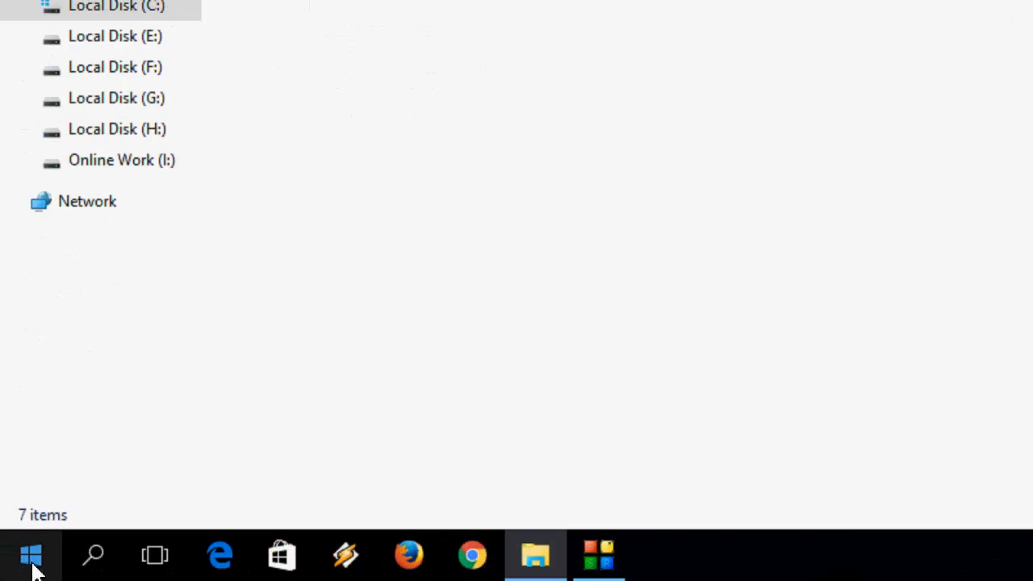
Step: Launch Disk Cleanup from a Start menu search for 'disk', targeting drive C:
click(31, 555)
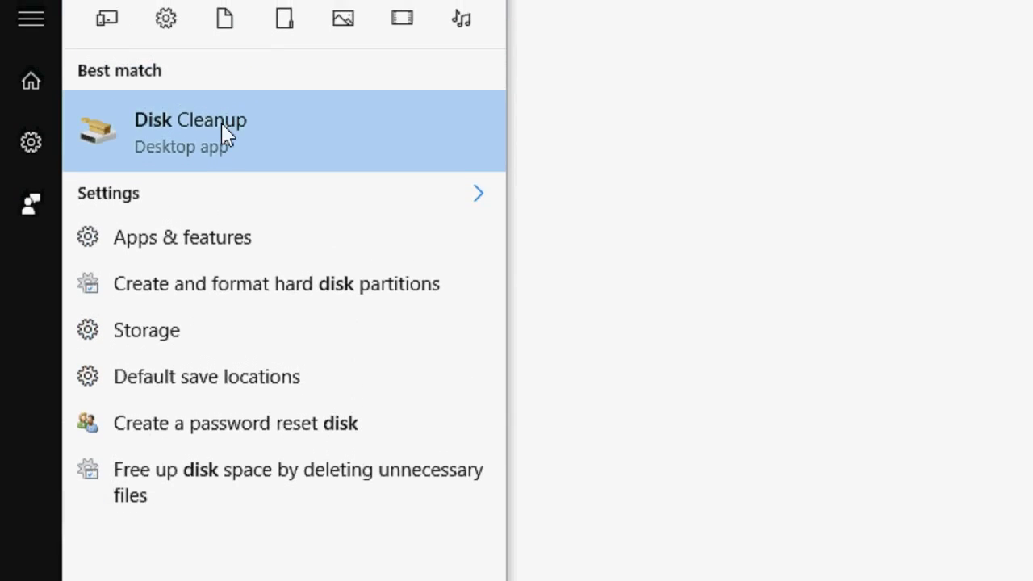
click(191, 131)
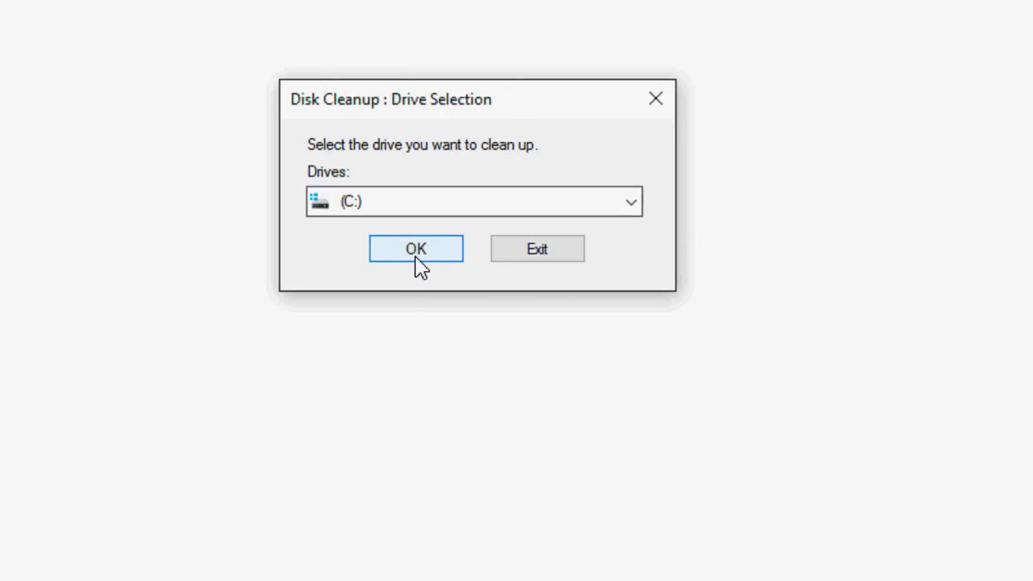
Step: Scan drive C: (6.15 GB freeable), then rescan it including system files
click(416, 249)
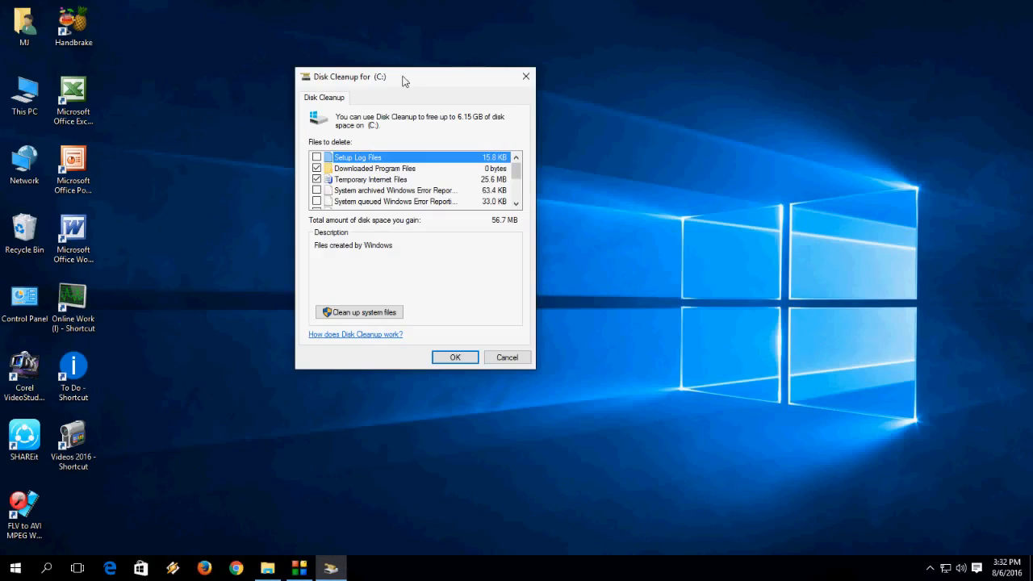
mouse_move(417, 80)
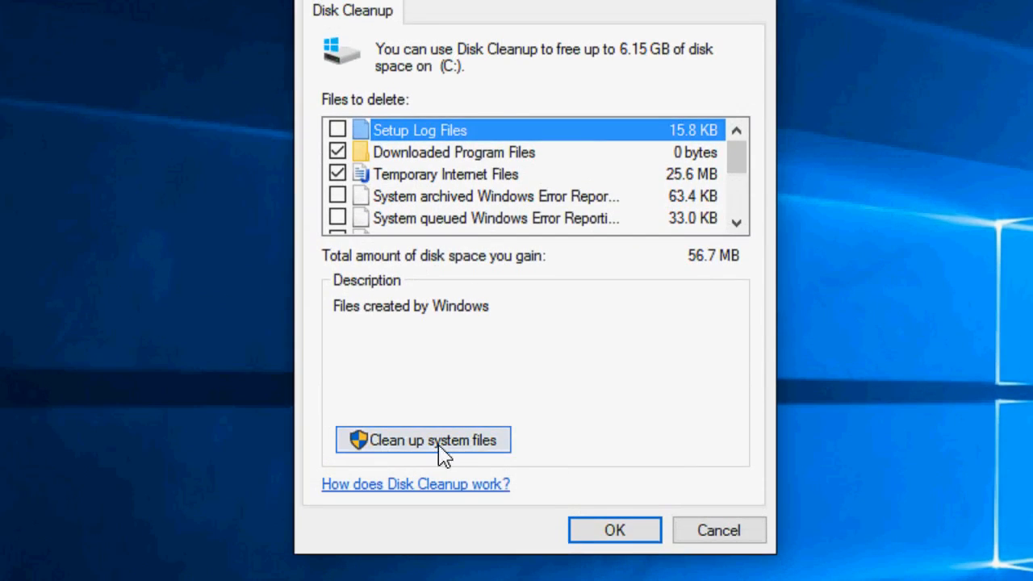
click(423, 438)
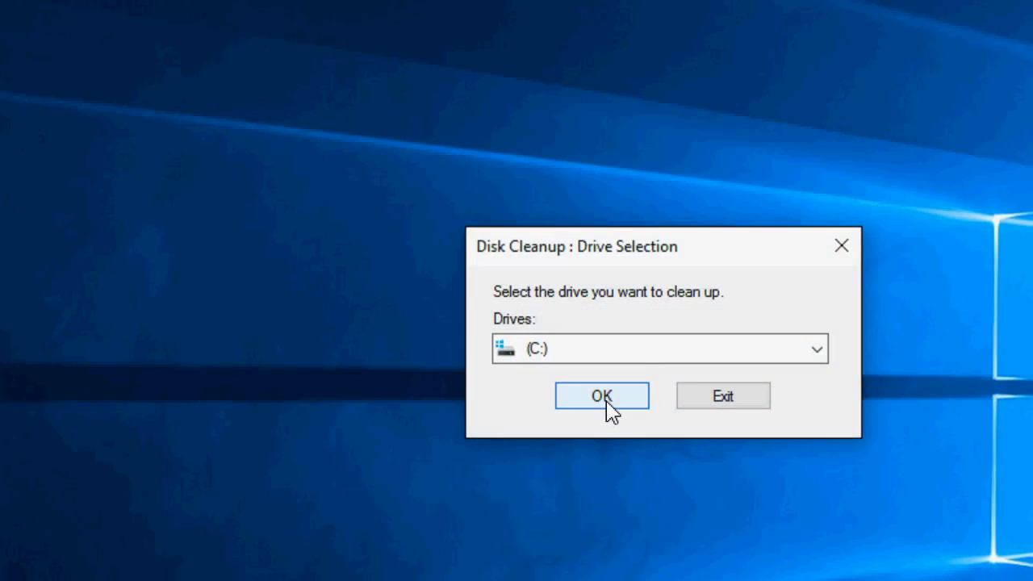
Step: Run the system-files scan of C: and tick Previous Windows installation(s) (9.89 GB), totalling 9.95 GB
click(600, 395)
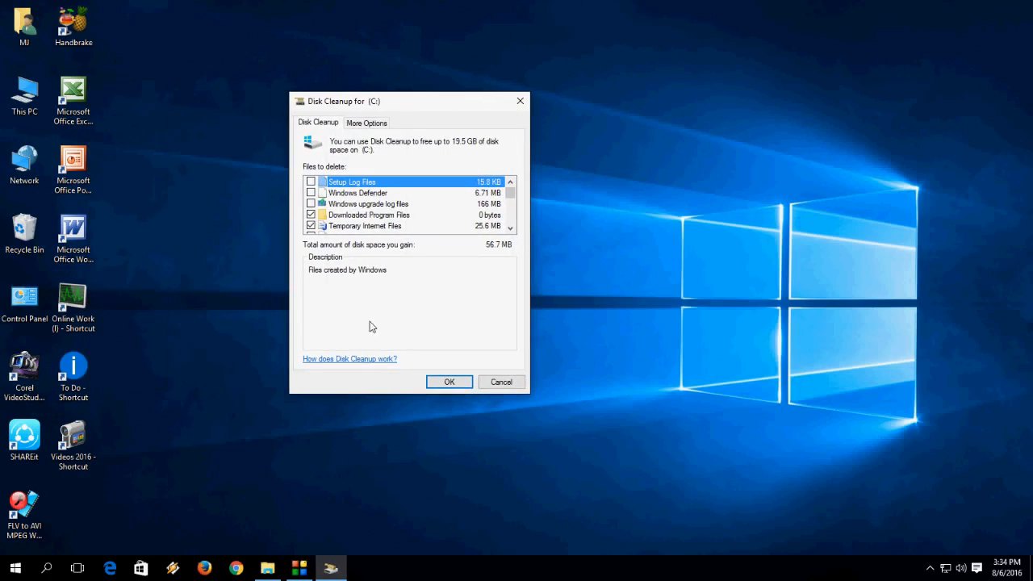
mouse_move(417, 227)
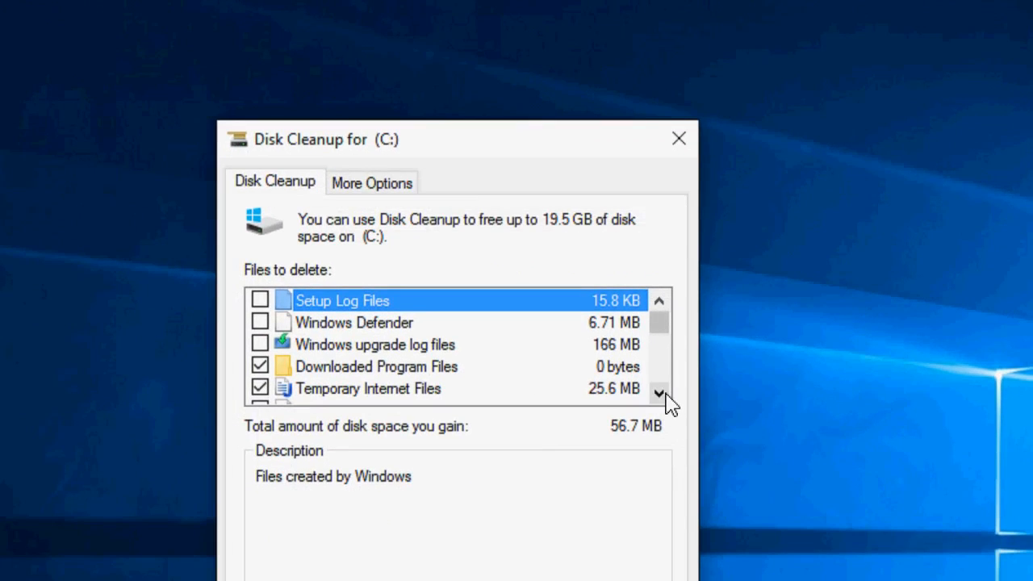
click(659, 394)
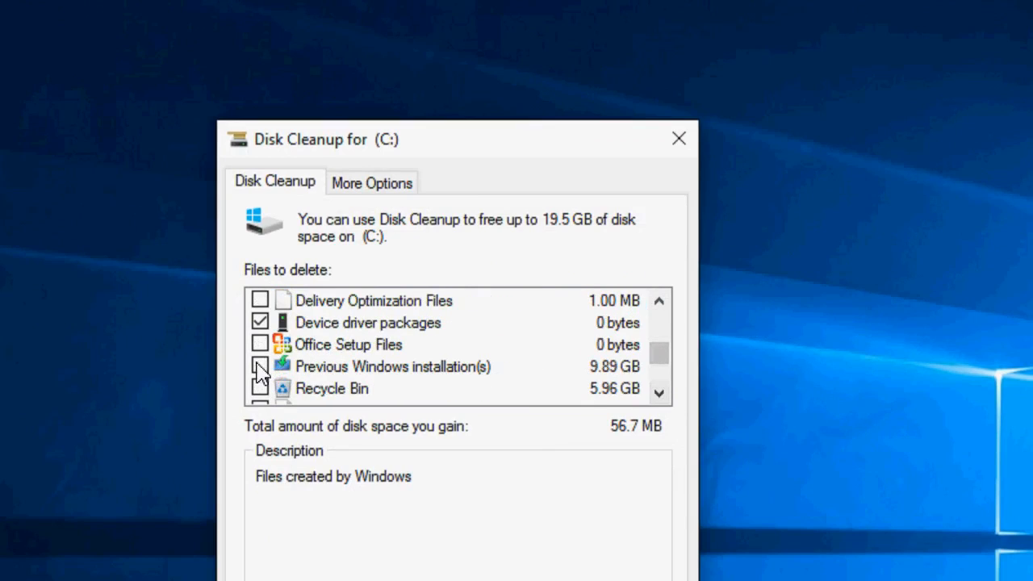
click(260, 366)
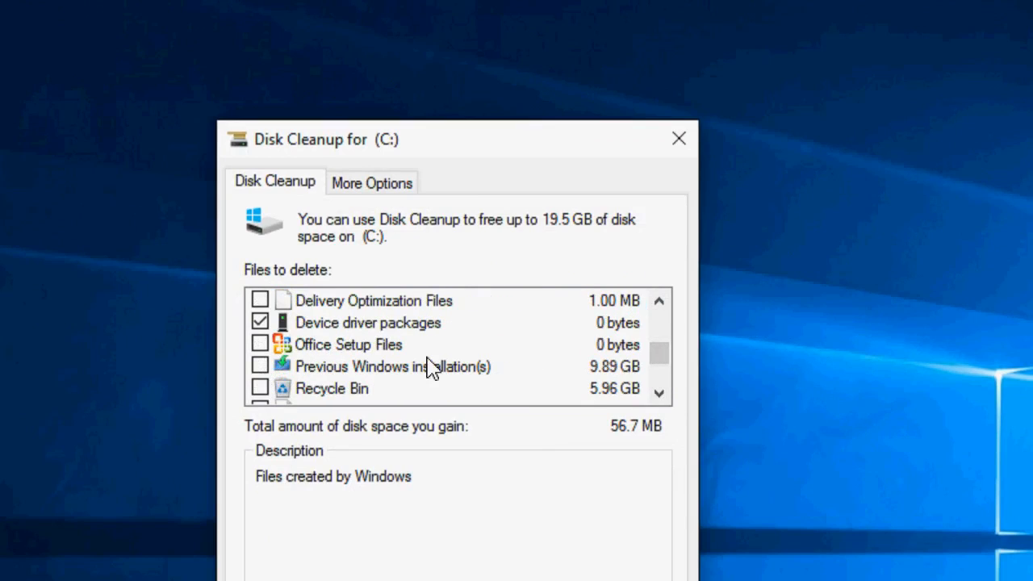
click(260, 366)
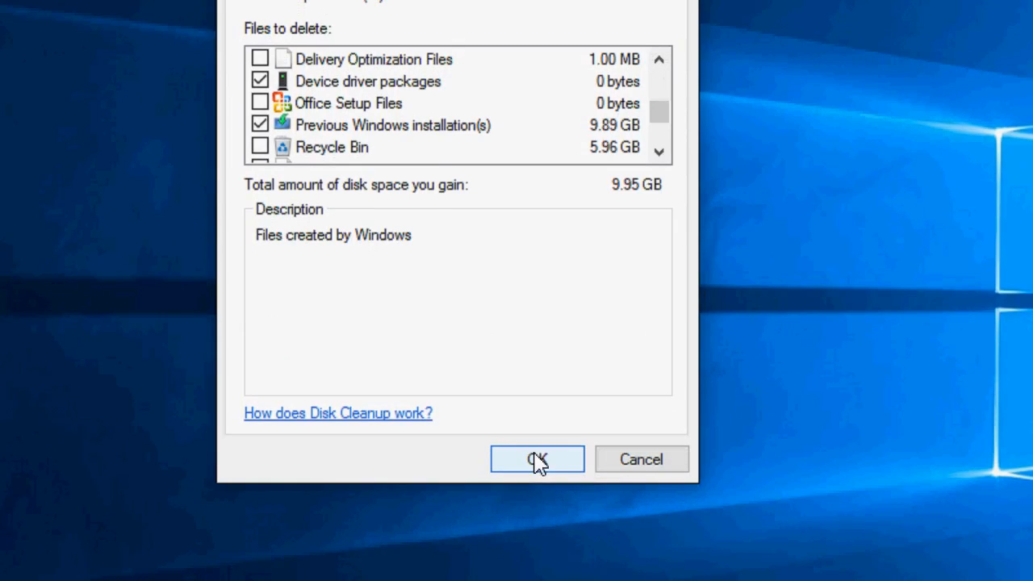
Step: Permanently delete the previous Windows installation files, accepting the no-restore warning
click(535, 458)
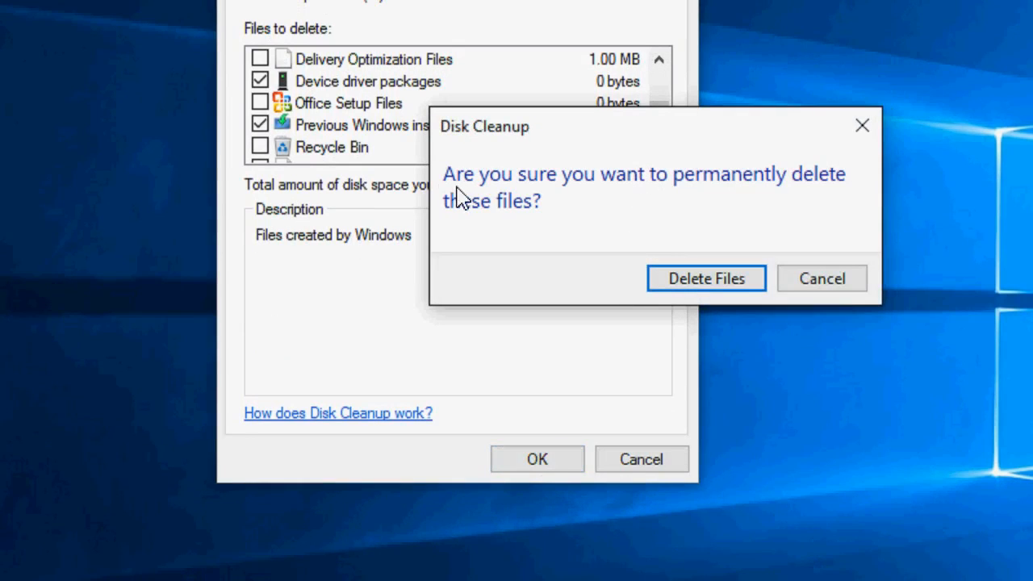
mouse_move(642, 219)
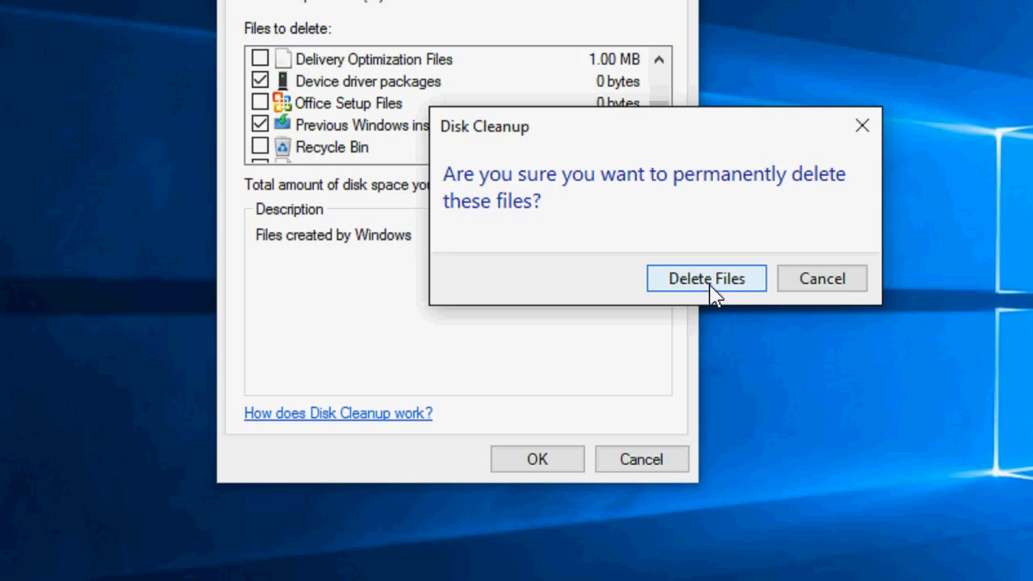
click(705, 277)
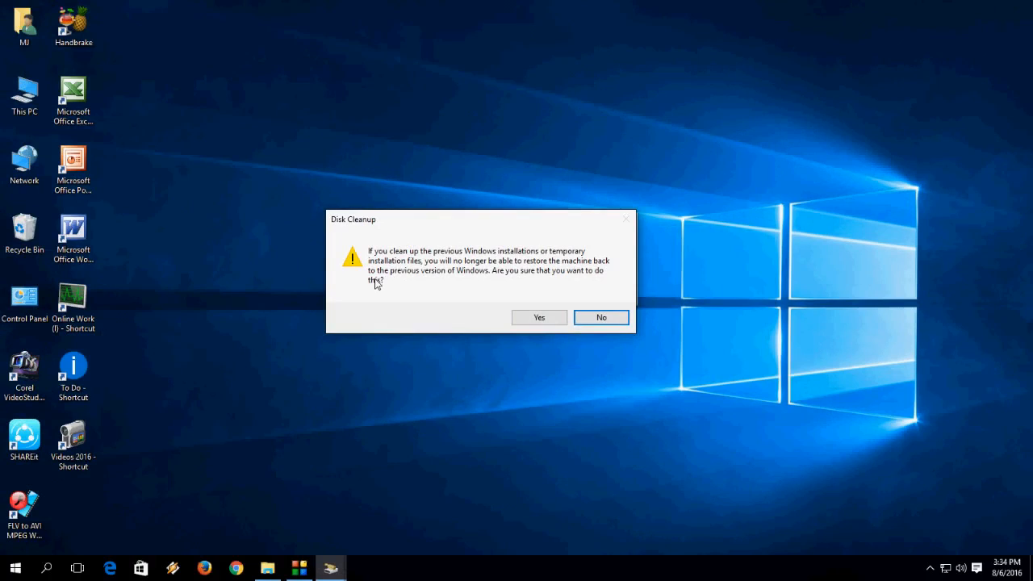
mouse_move(573, 278)
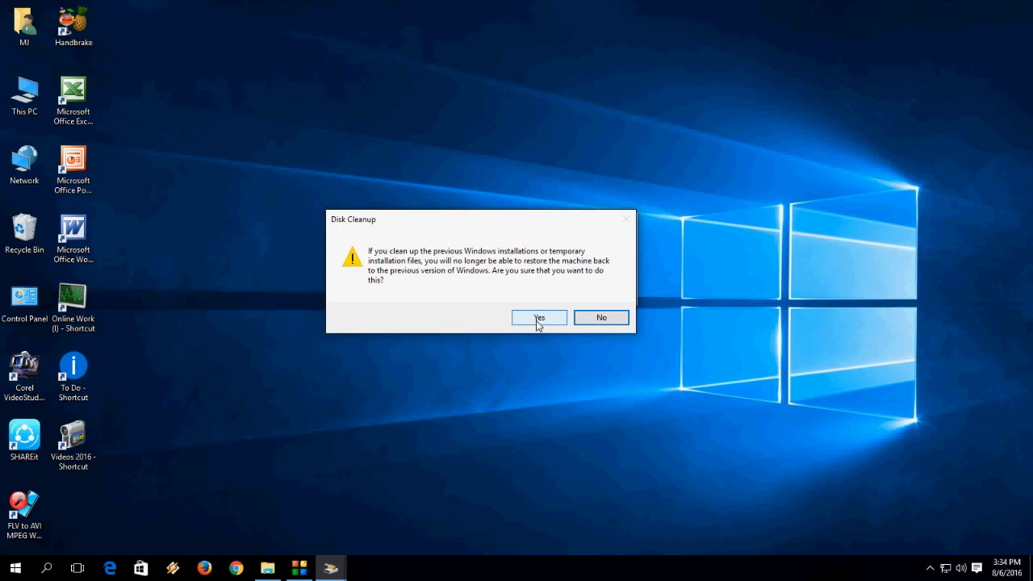
click(539, 317)
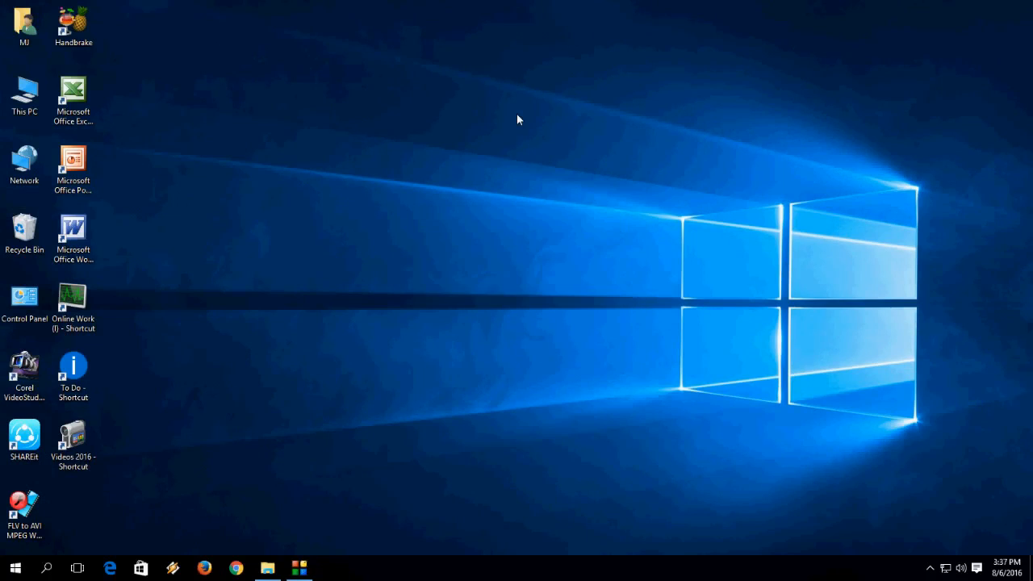
right_click(488, 242)
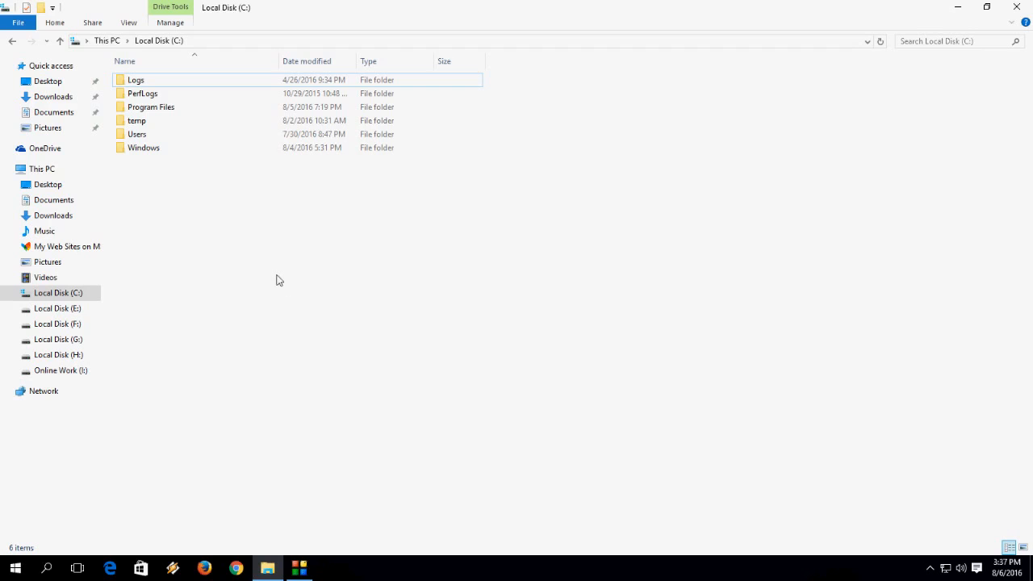
mouse_move(226, 200)
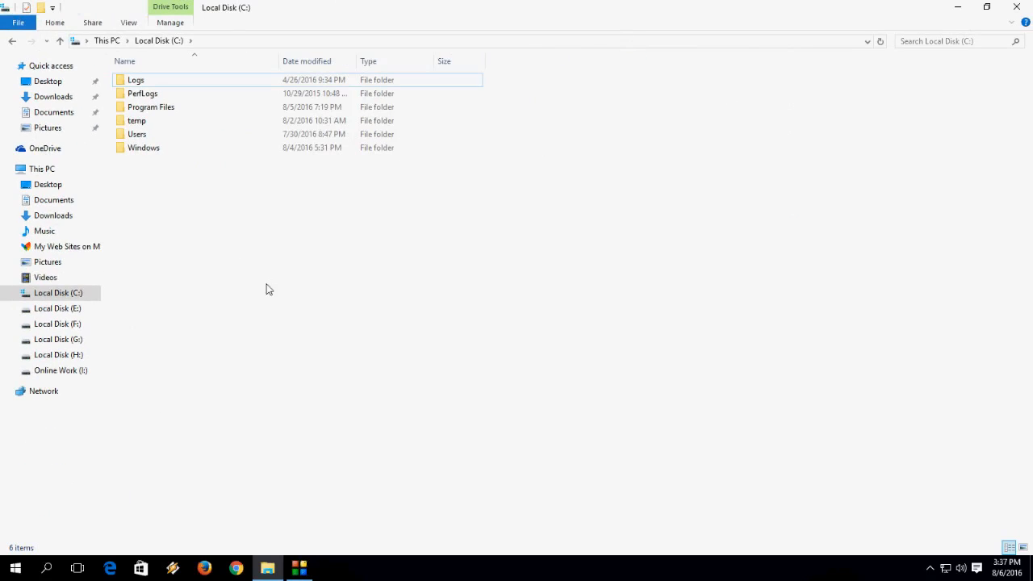
mouse_move(234, 193)
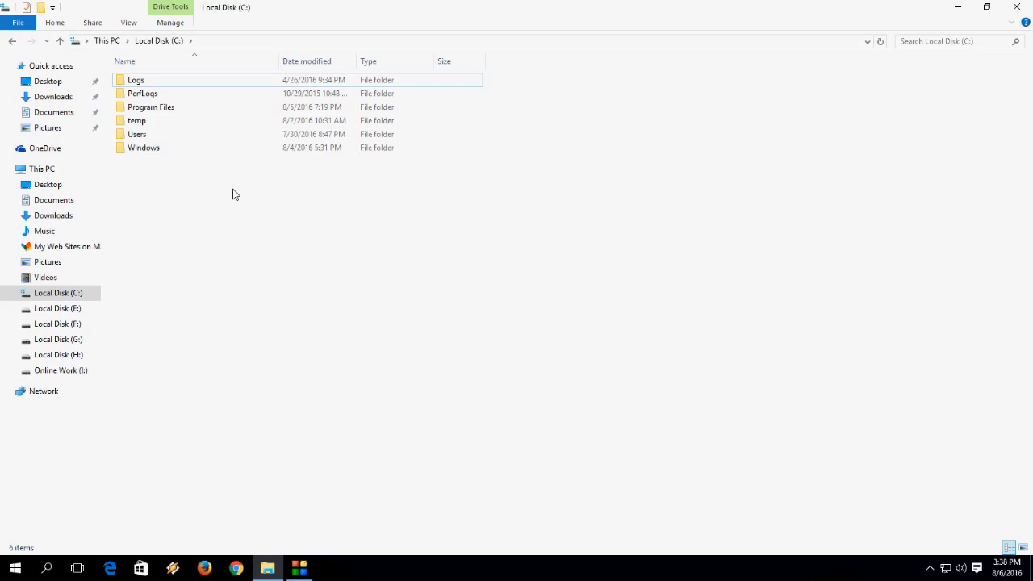
mouse_move(239, 192)
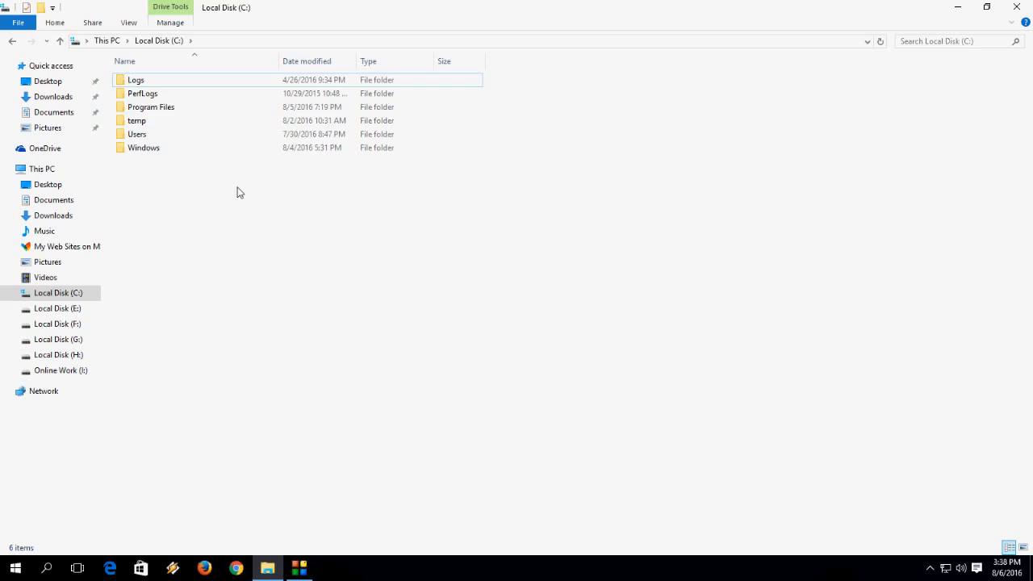